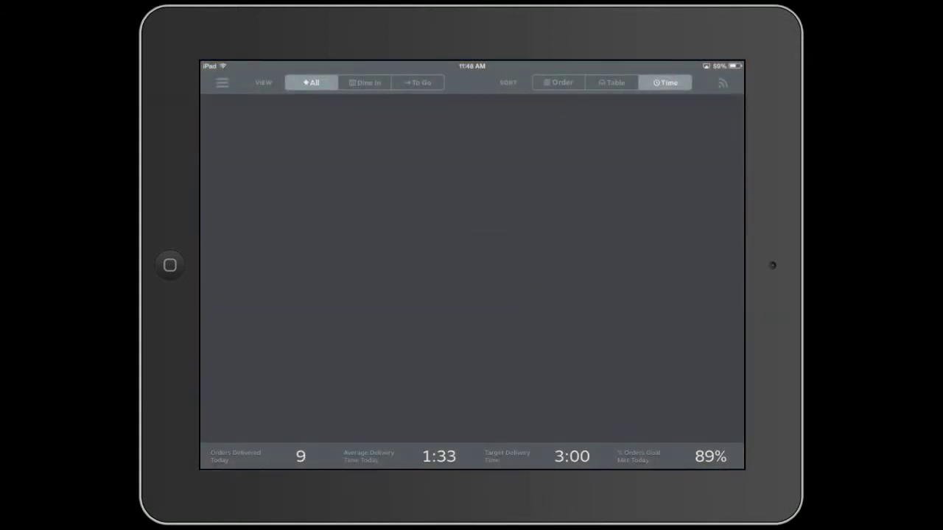
Step: Open the side menu listing Order View, Settings, Gateway and Reporting
left_click(222, 82)
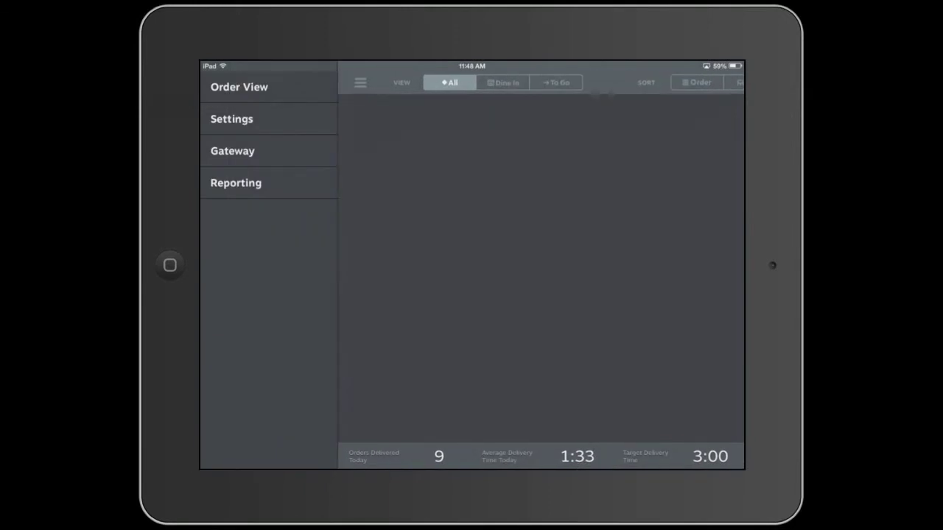
Step: Go to the Settings screen for delivery time and PIN options
left_click(231, 118)
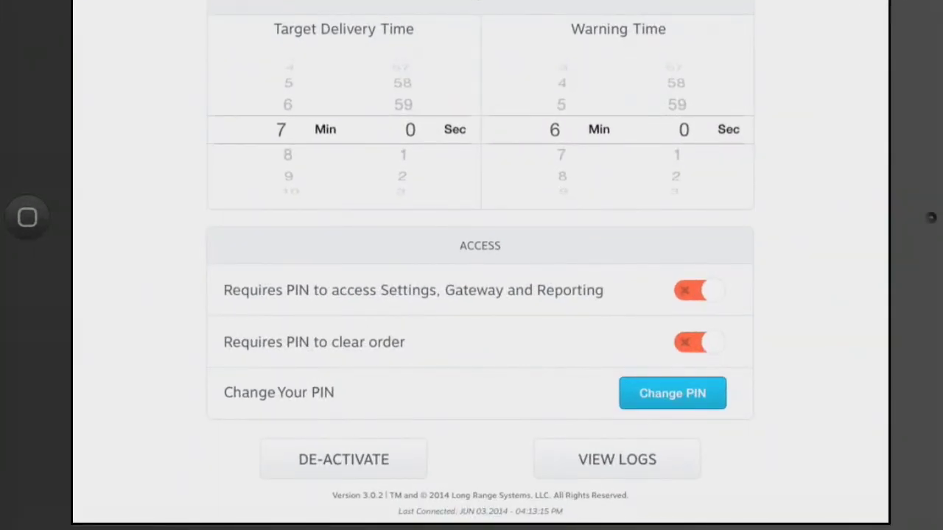
left_click(671, 393)
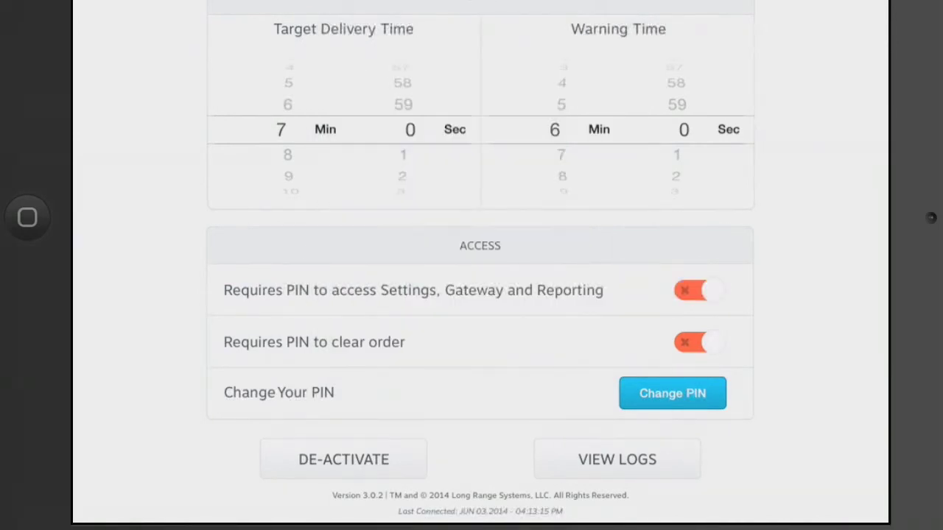
left_click(671, 393)
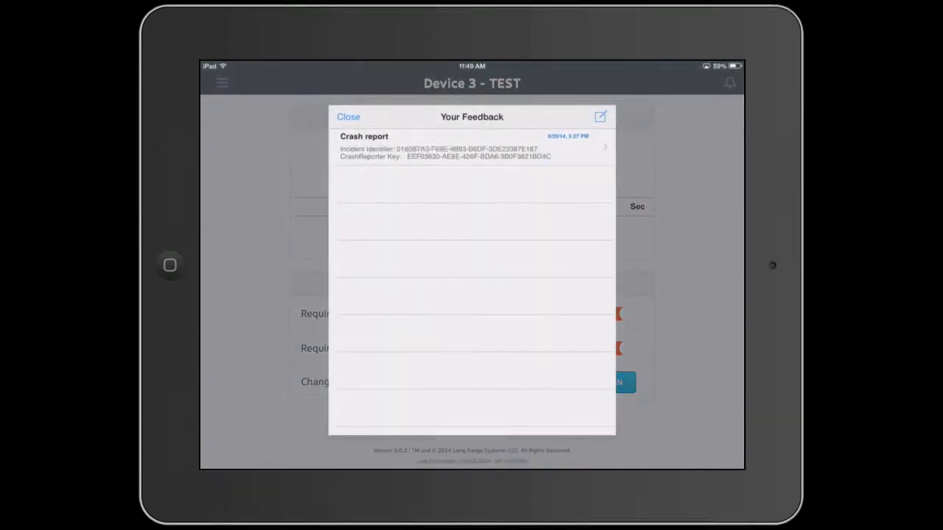
Step: Start a blank new Feedback message with the compose icon
left_click(600, 117)
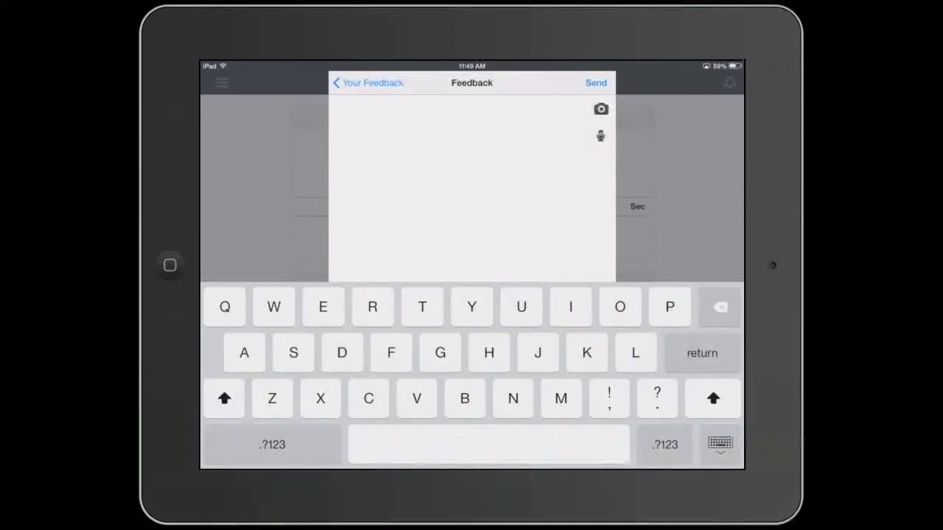